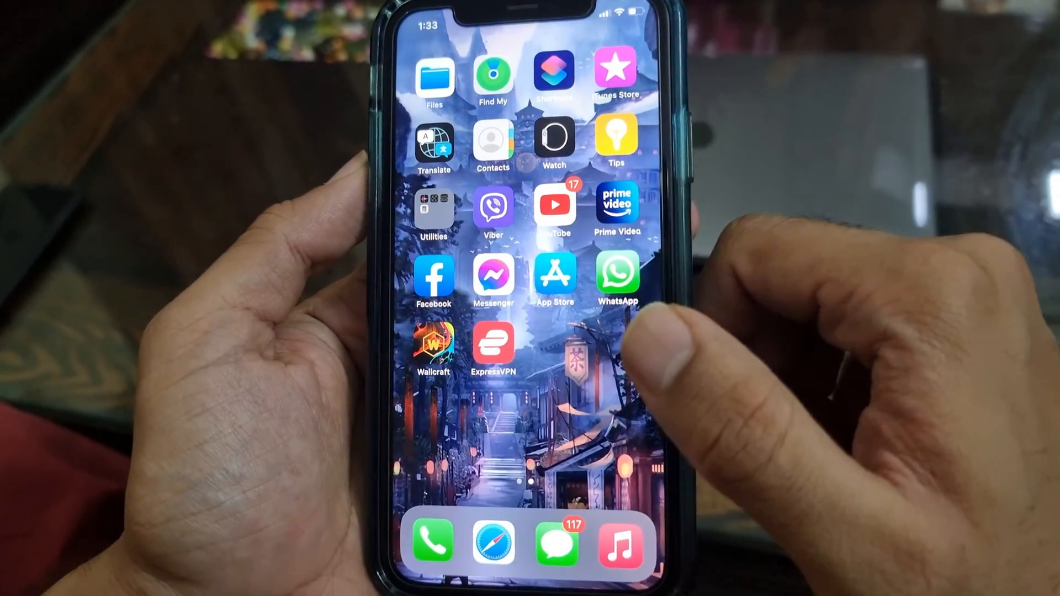
- Launch Find My on the iPhone home screen to check its current location
left_click(491, 76)
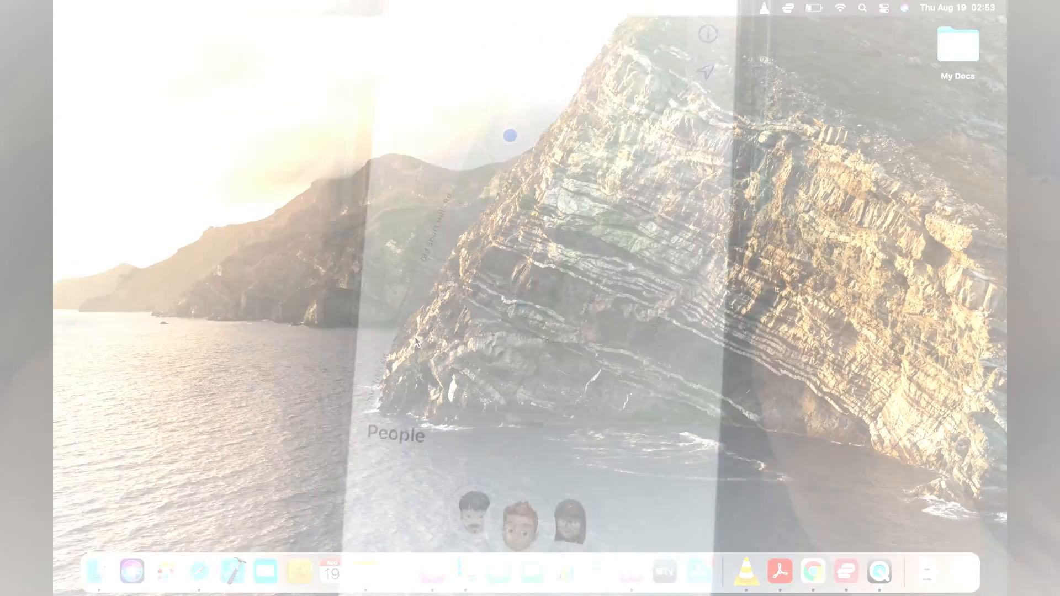
- Accept the AnyTo disclaimer and select Get Started to connect the iPhone
left_click(166, 568)
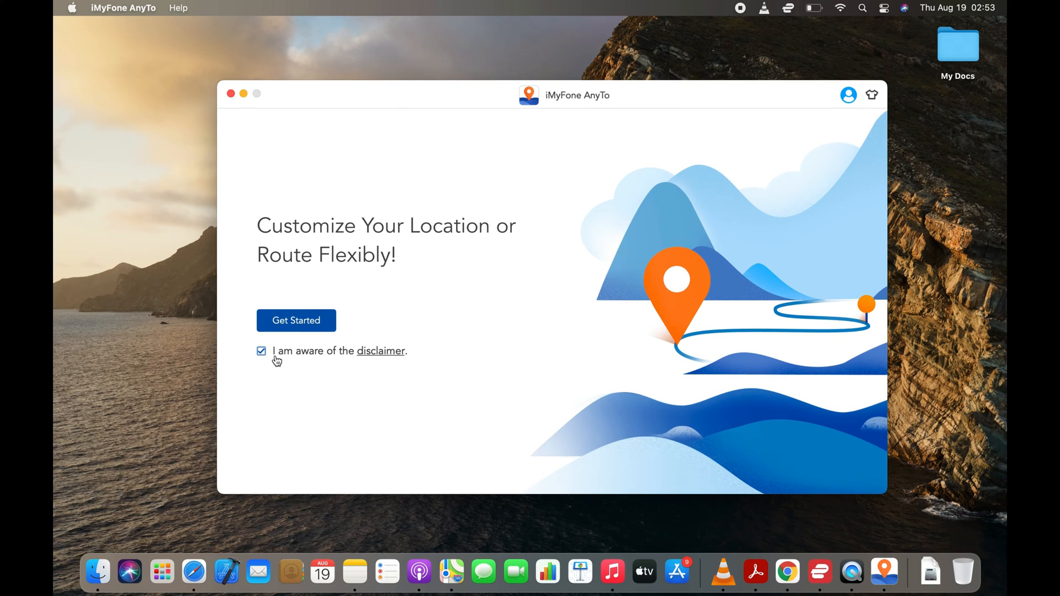
left_click(296, 320)
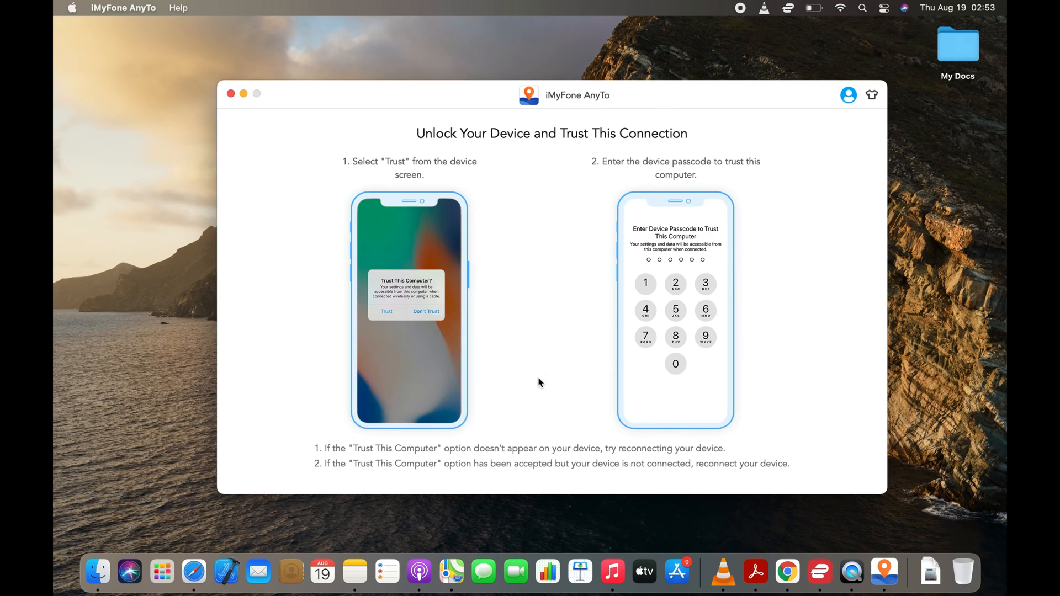
mouse_move(651, 153)
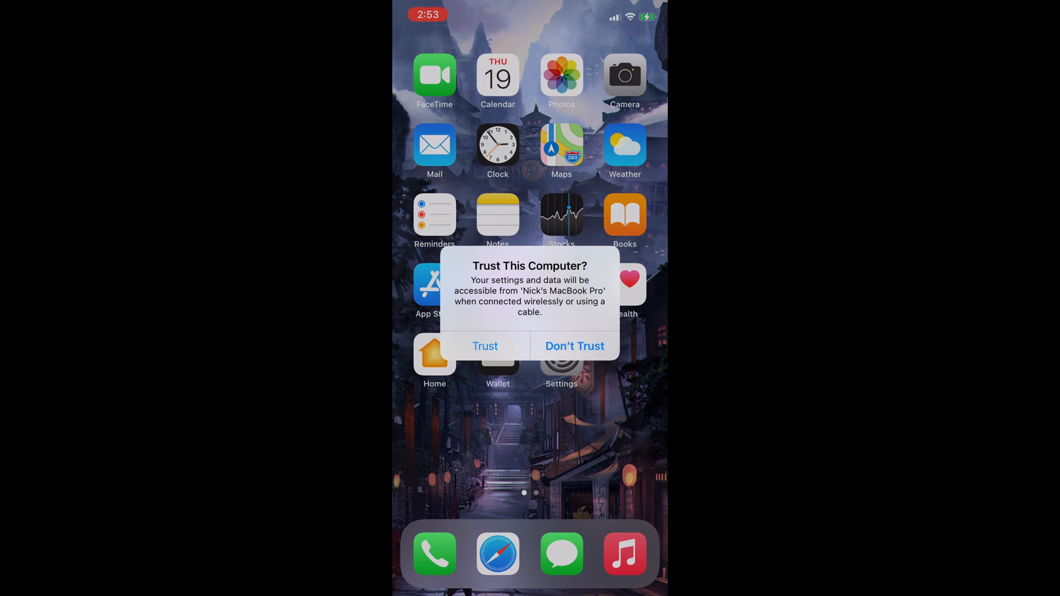
- Choose Trust on the iPhone's 'Trust This Computer?' alert
left_click(485, 346)
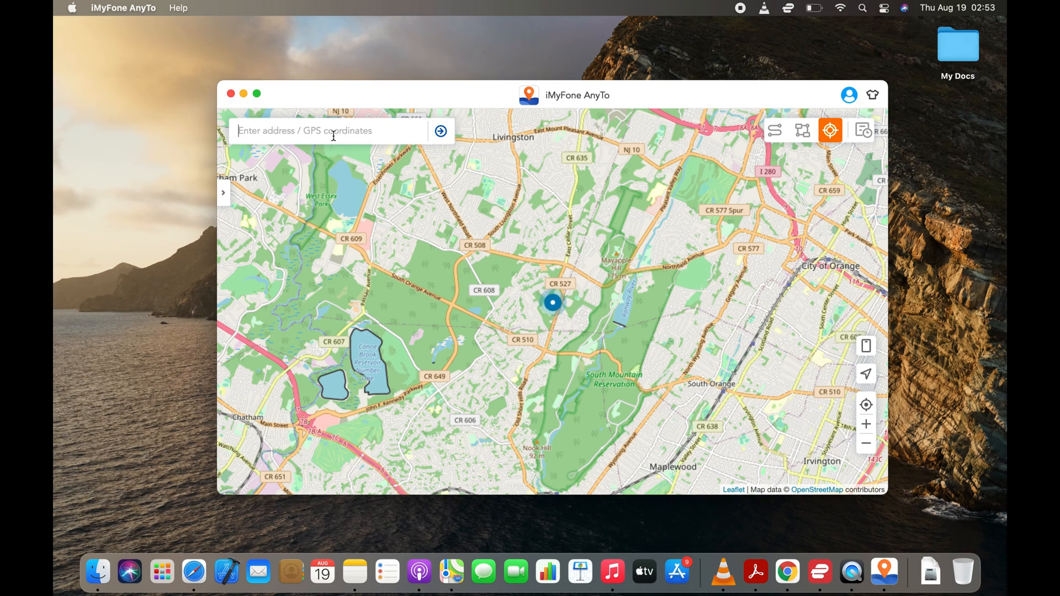
- Teleport the iPhone to 'Tour Eiffel, 5 avenue Anatole France', confirming the warning
type("Eiffel Tower Paris")
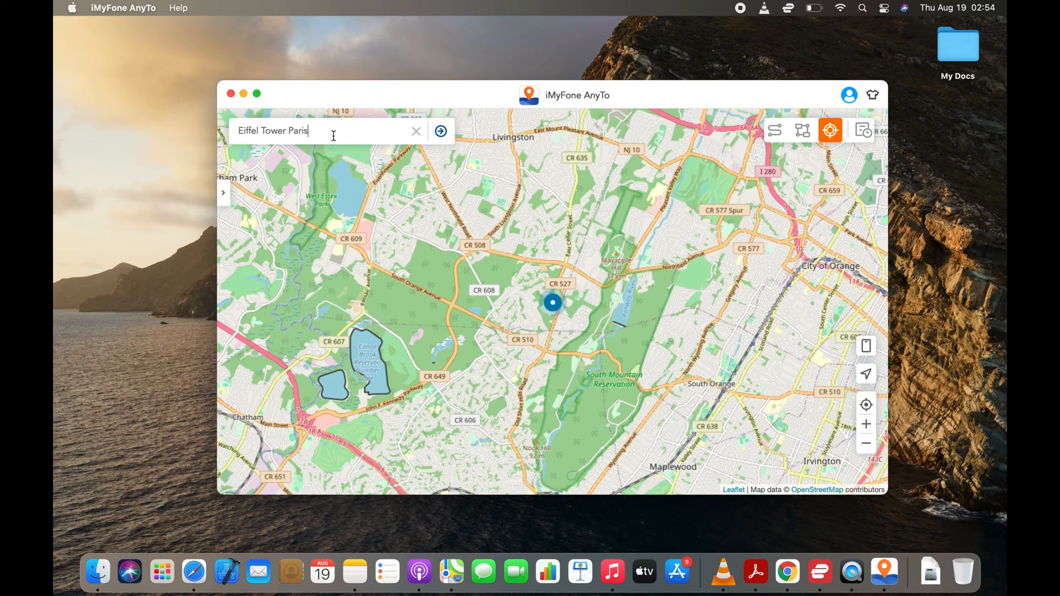
left_click(334, 131)
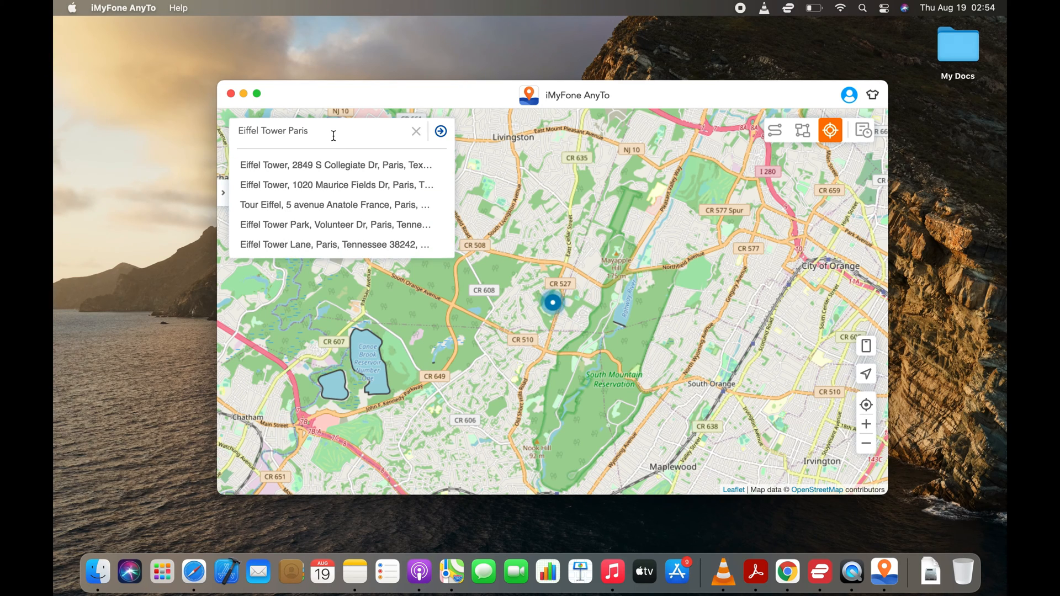
mouse_move(329, 185)
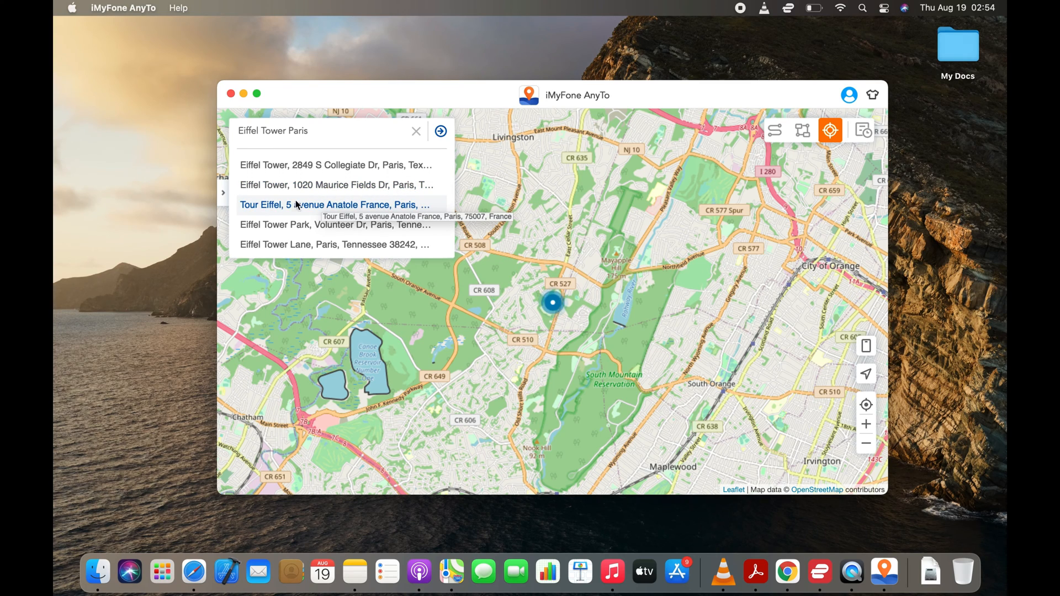
left_click(341, 205)
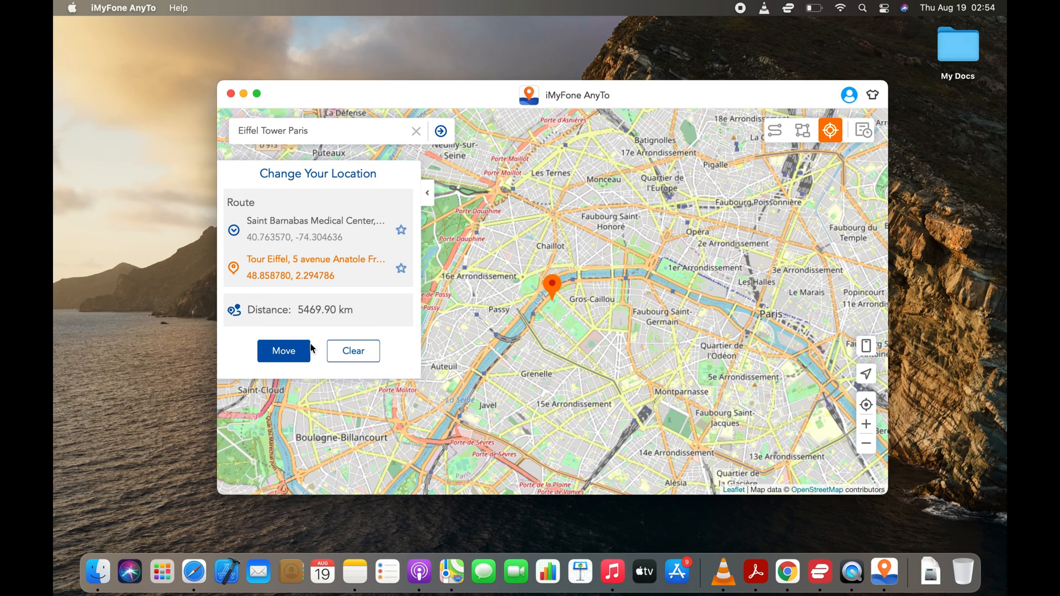
left_click(283, 351)
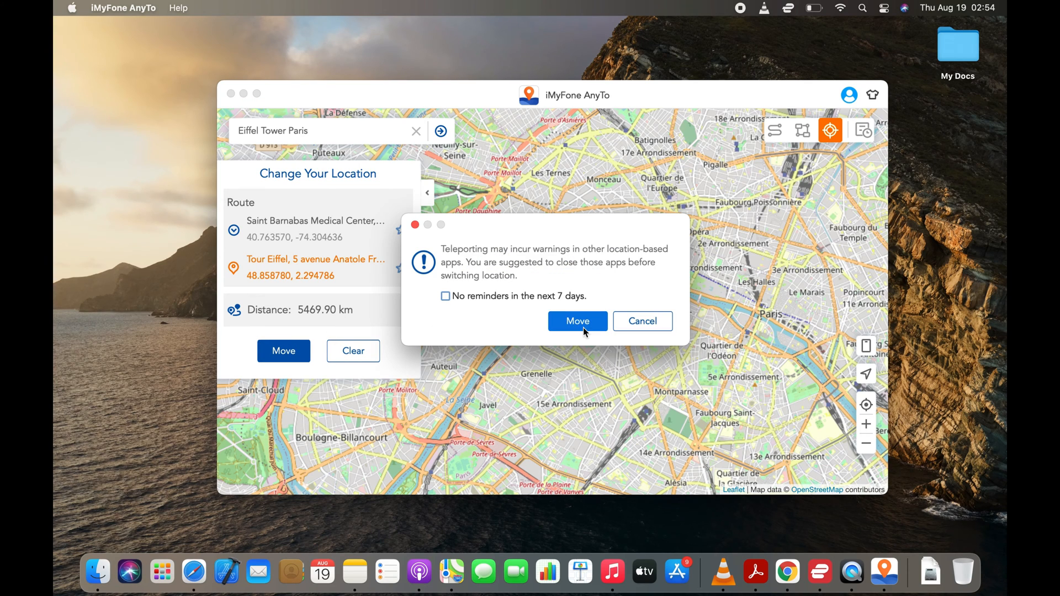
left_click(578, 321)
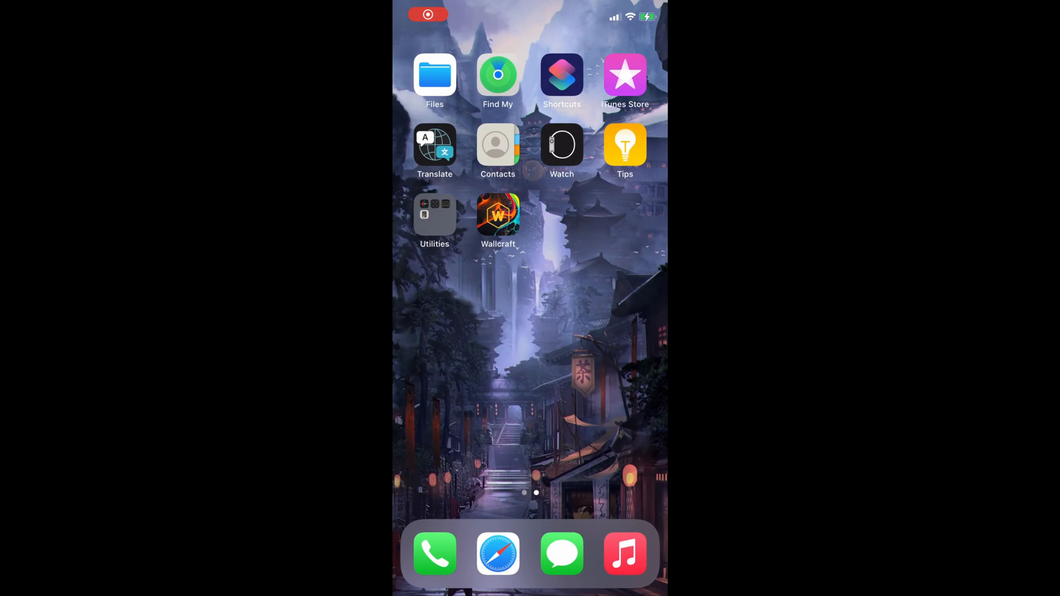
- Open Find My and dismiss the Location Settings alert to see the Eiffel Tower position
left_click(497, 75)
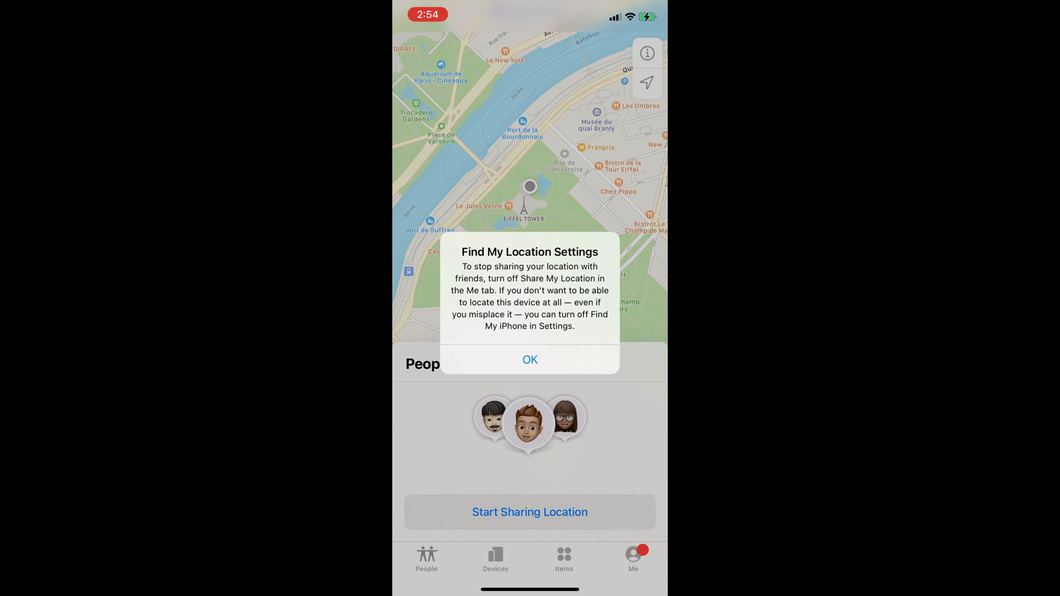
left_click(530, 360)
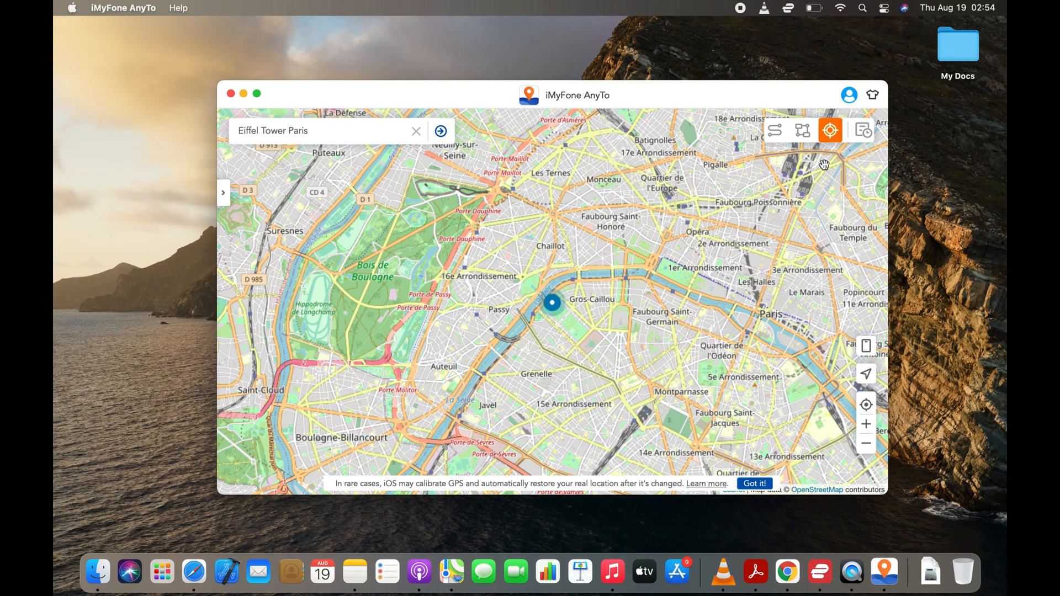
mouse_move(802, 131)
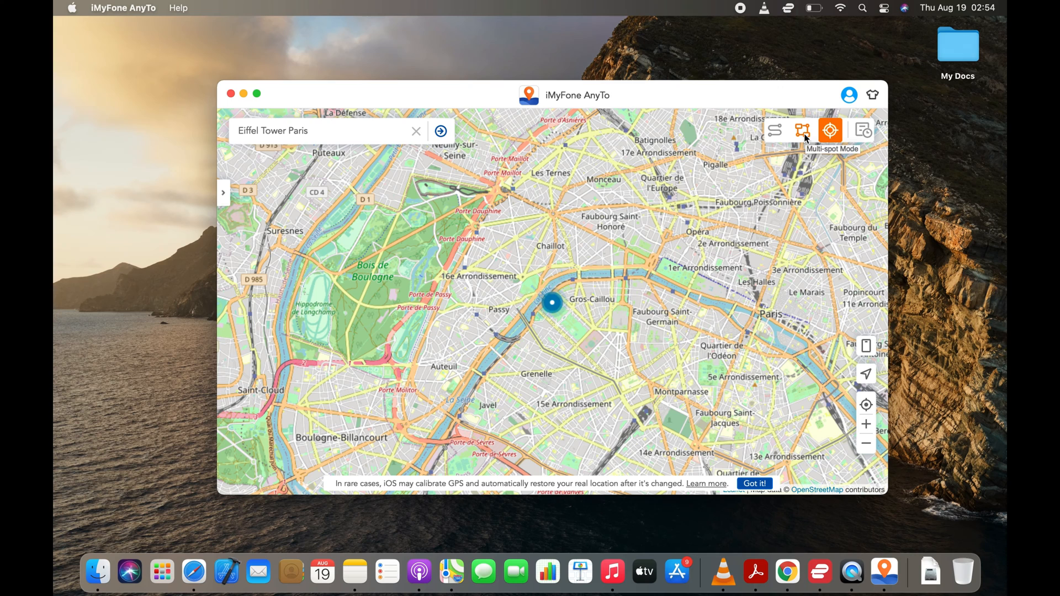
- In Multi-spot Mode, add La Seine and Notre-Dame-des-Champs as route stops (5.03 km)
left_click(802, 130)
type("S")
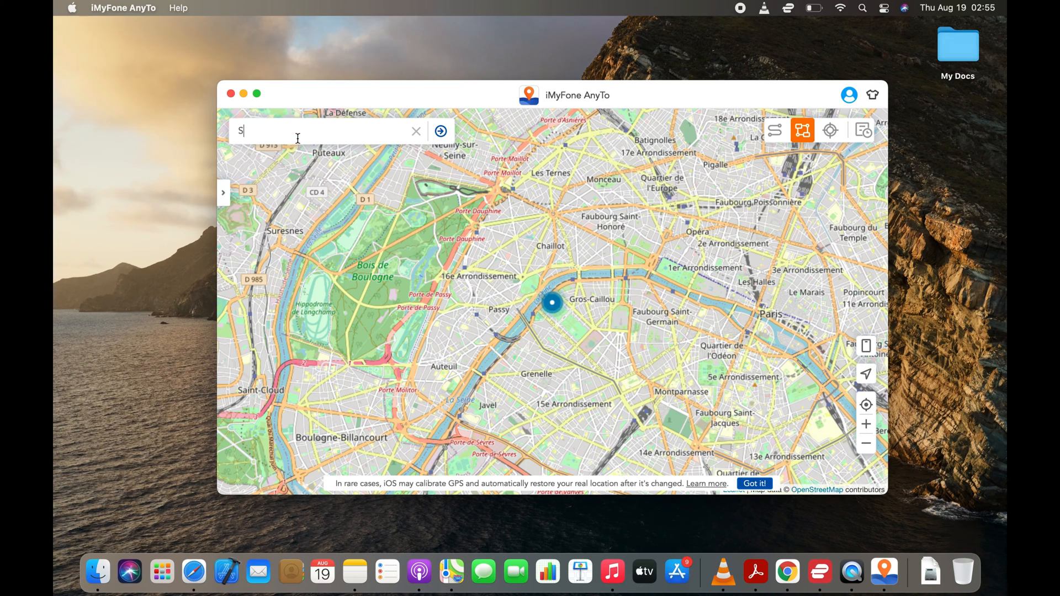
type("eine River Paris")
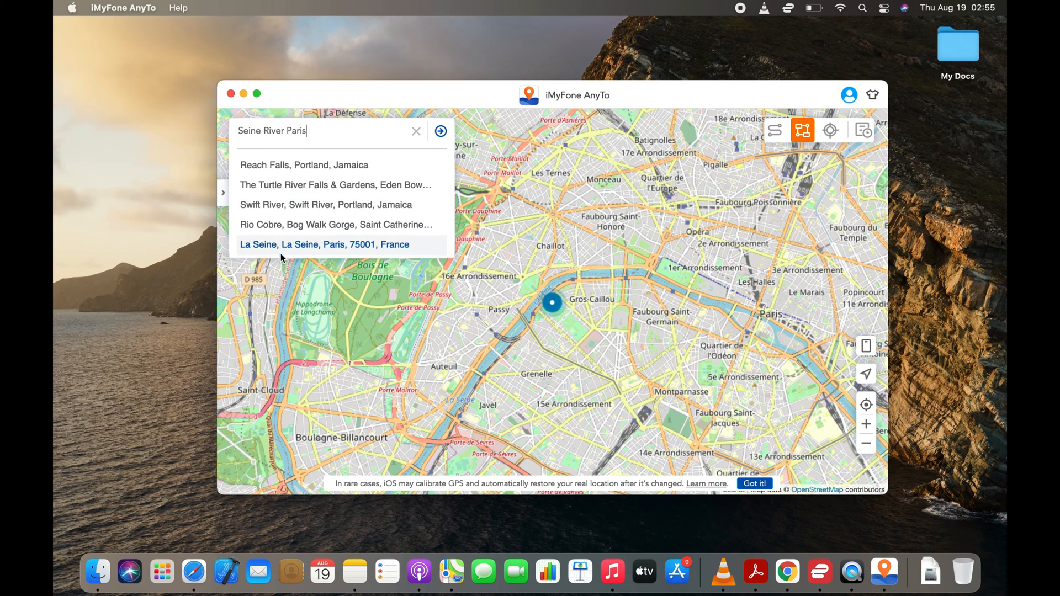
left_click(326, 244)
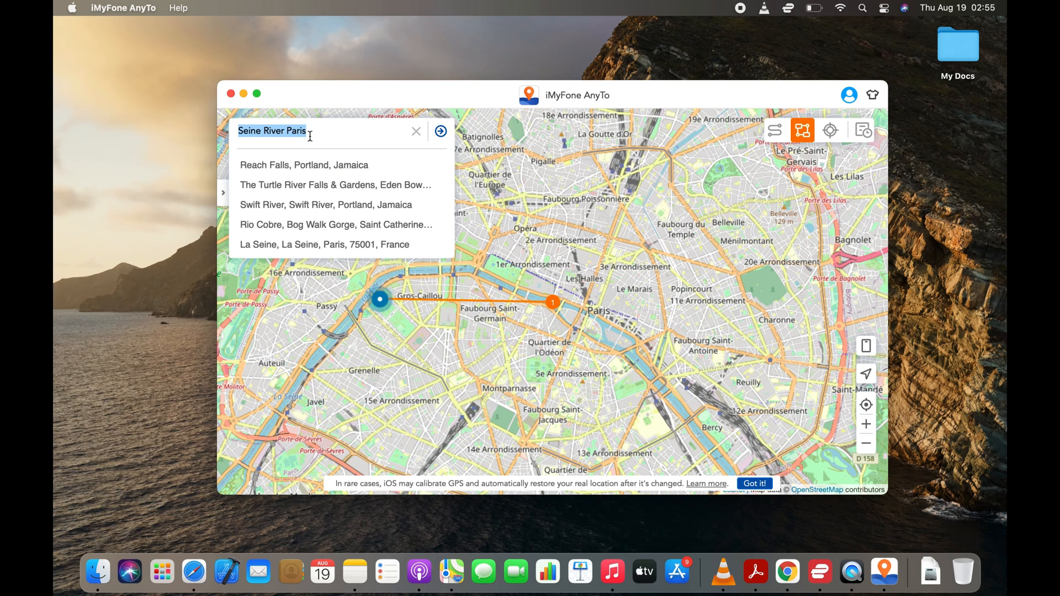
type("Notre")
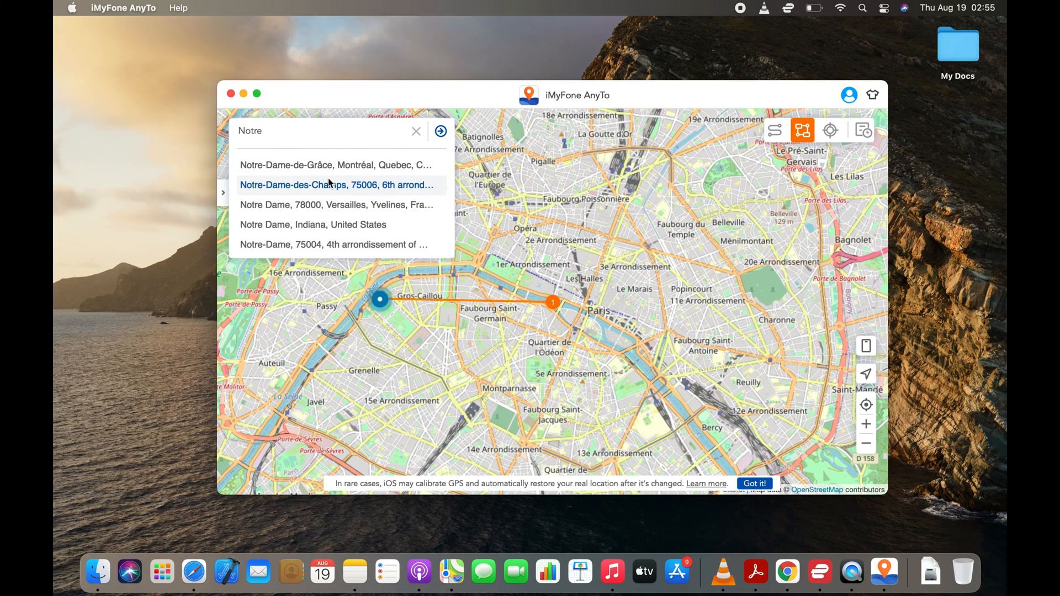
left_click(330, 185)
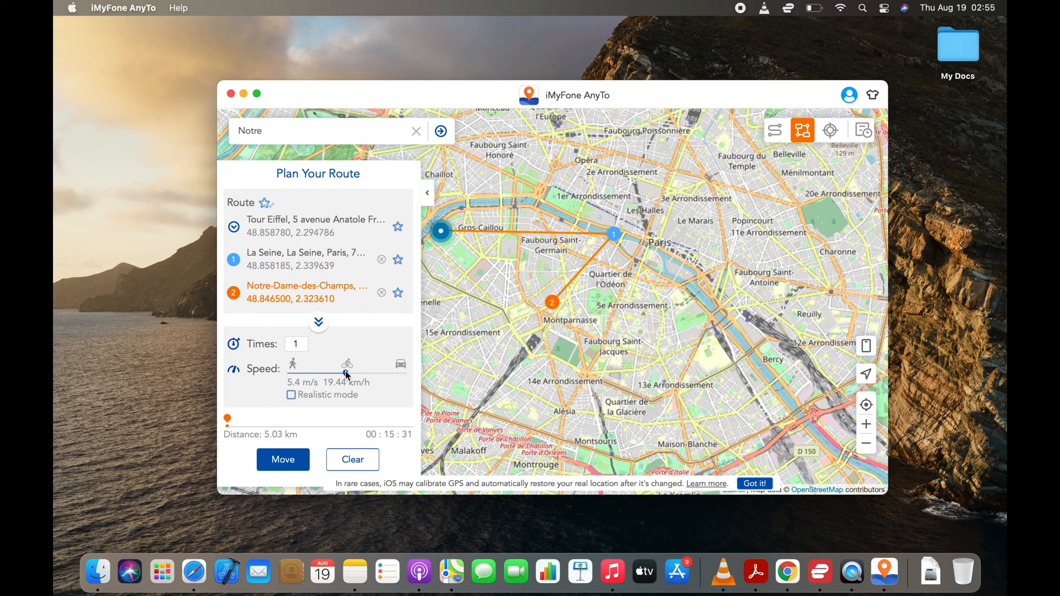
- Set route speed to the maximum 36 km/h and start moving along the route
left_click_drag(345, 365, 375, 365)
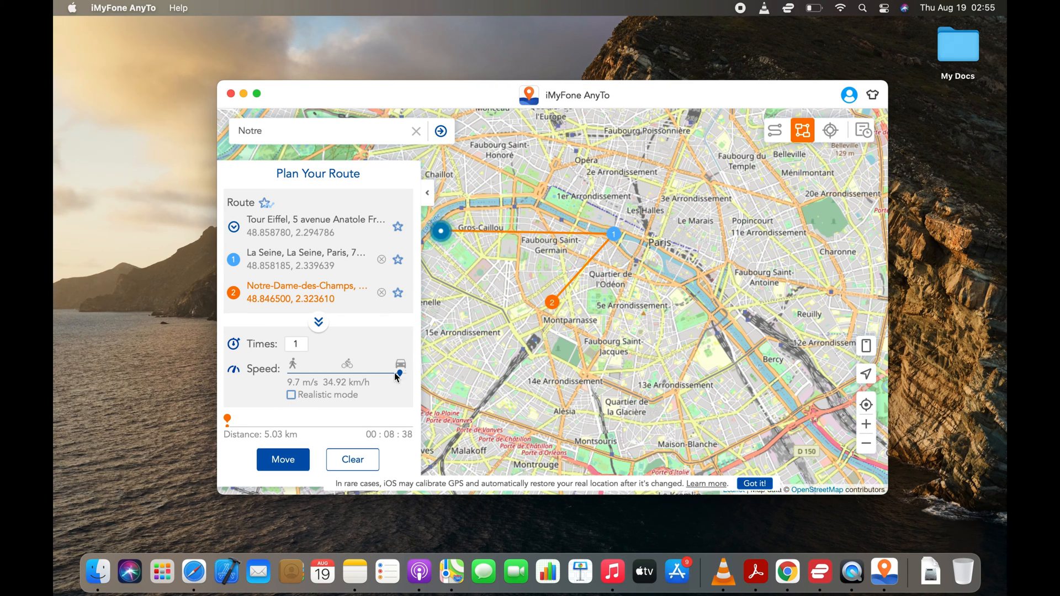
left_click_drag(397, 376, 403, 374)
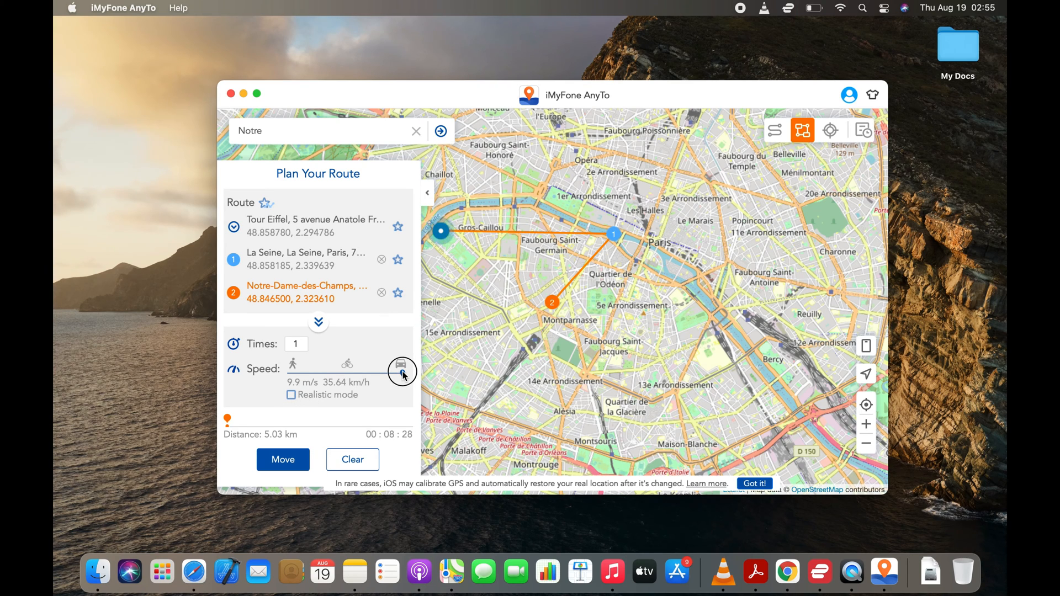
left_click_drag(403, 372, 403, 365)
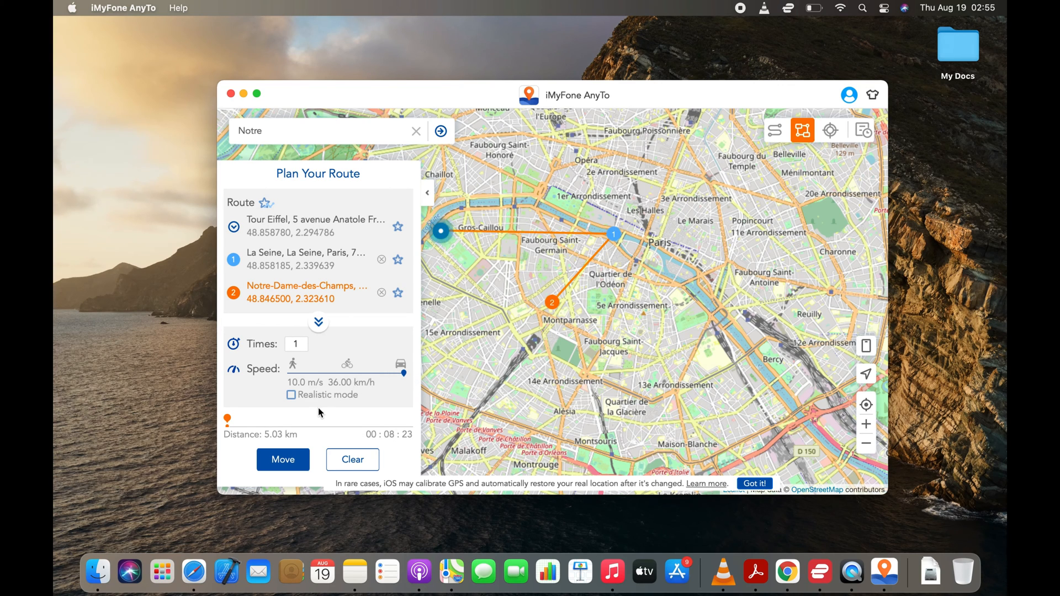
left_click(283, 459)
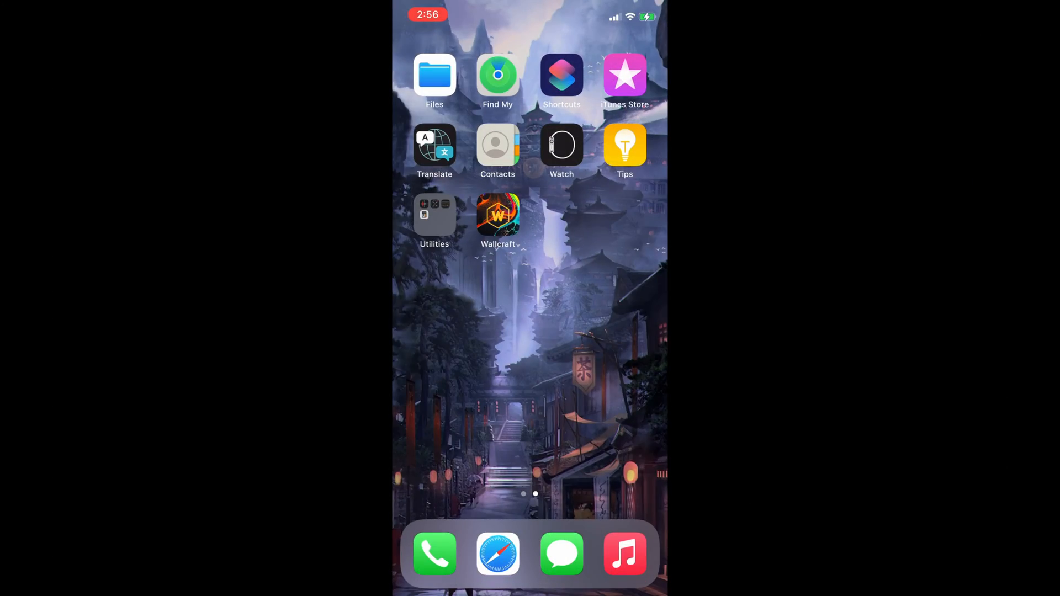
- Open Find My and pan around the blue dot near the Eiffel Tower
left_click(498, 76)
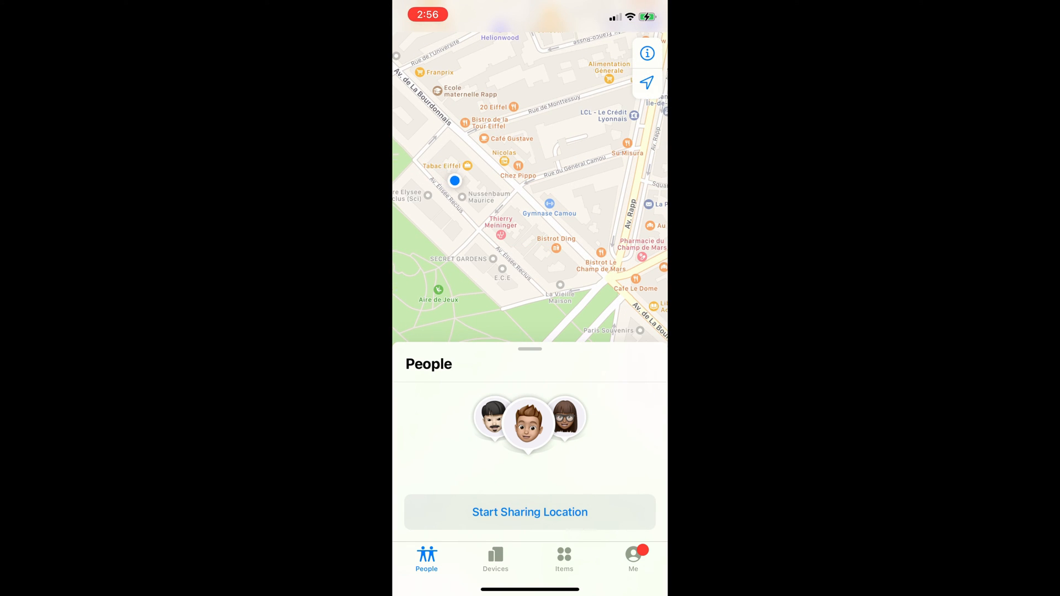
left_click_drag(530, 349, 530, 514)
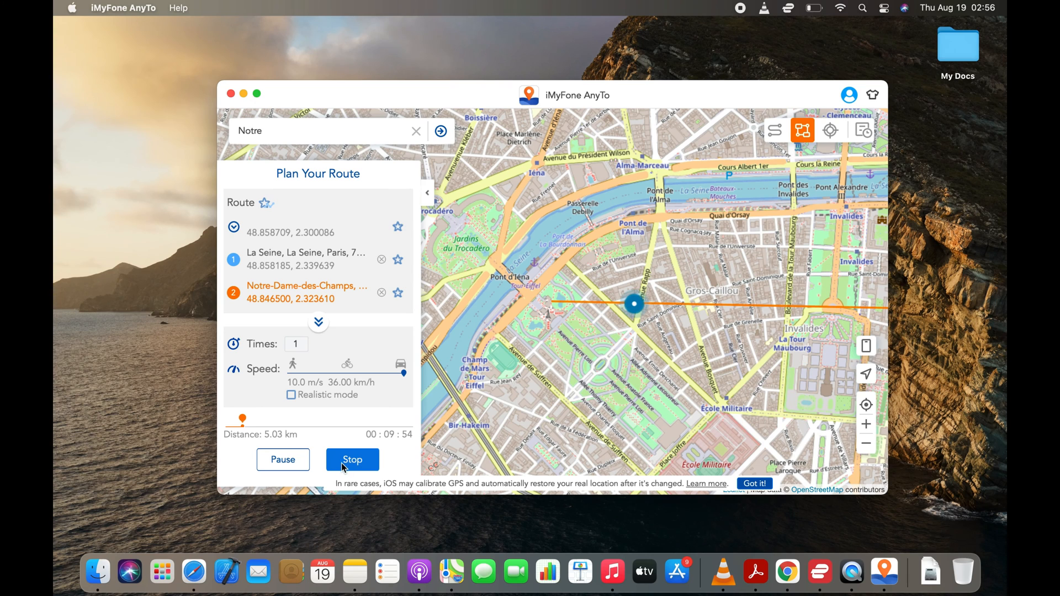
- Stop the route movement, quit AnyTo, and choose Restart Device to restore the real location
left_click(352, 459)
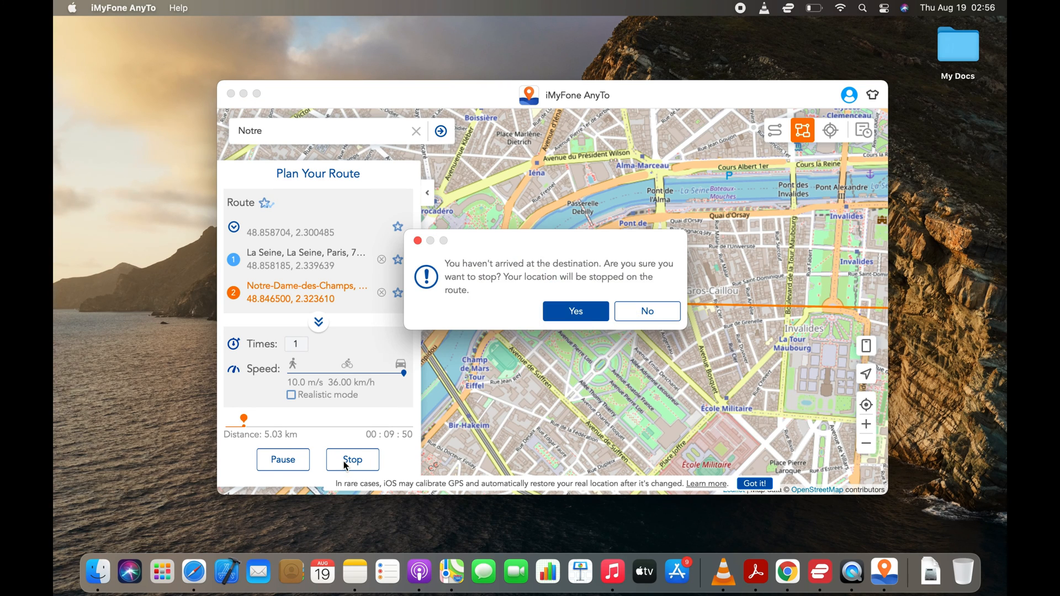
left_click(575, 311)
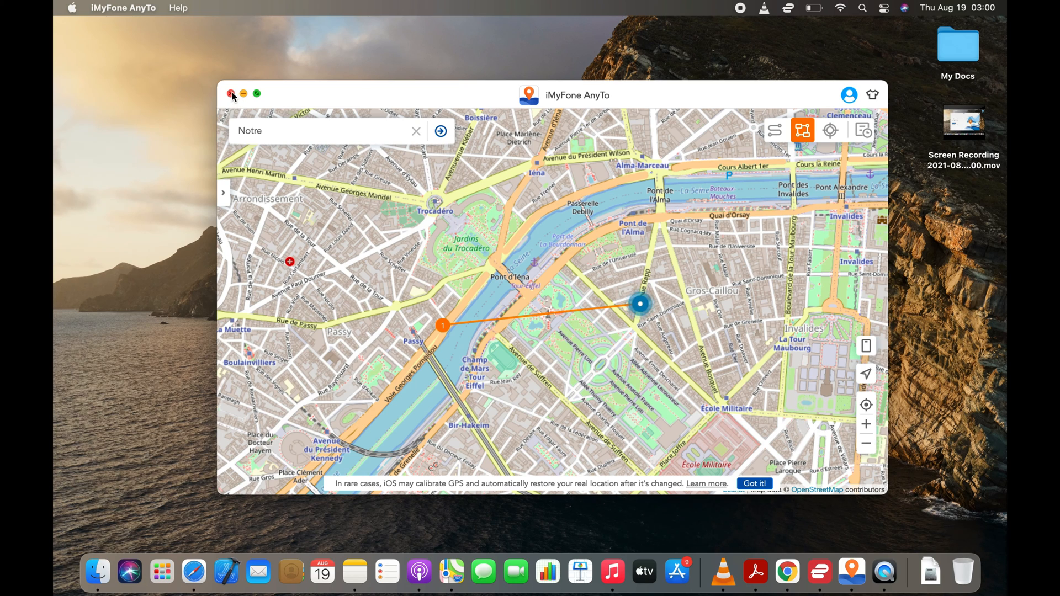
left_click(230, 93)
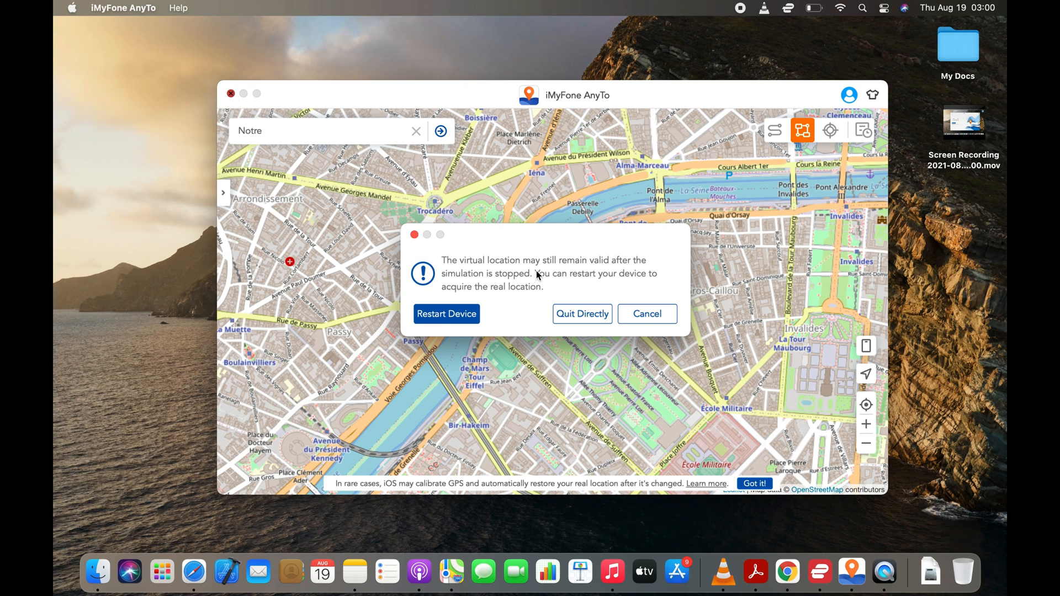
mouse_move(585, 283)
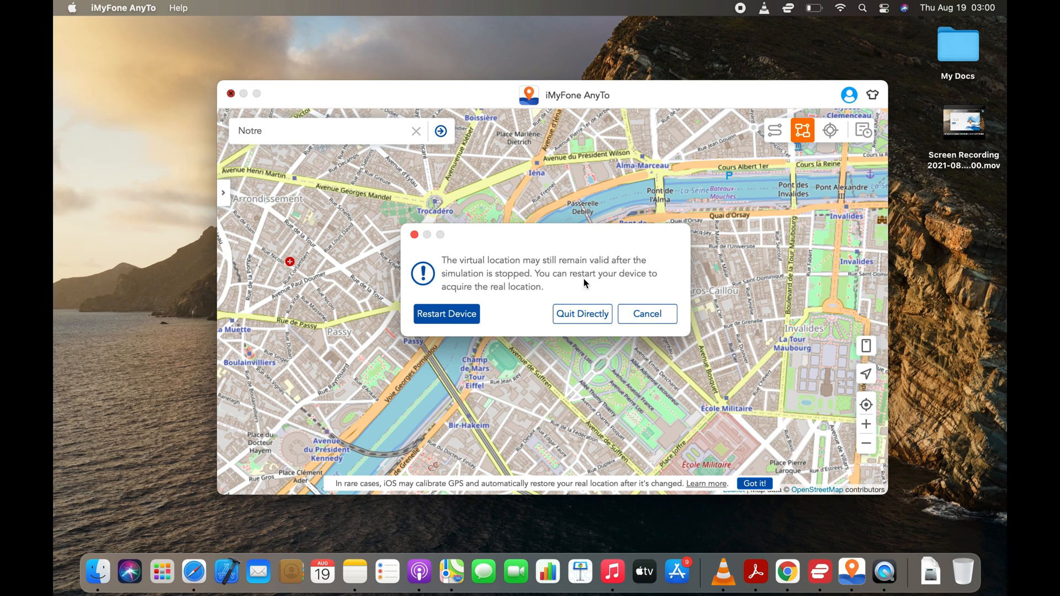
mouse_move(540, 296)
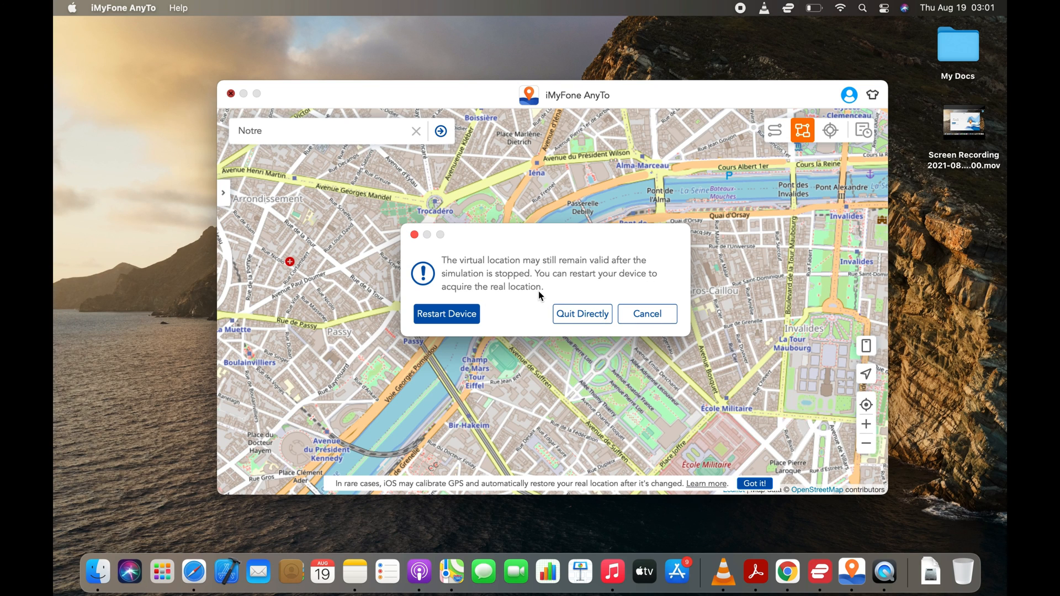
left_click(436, 317)
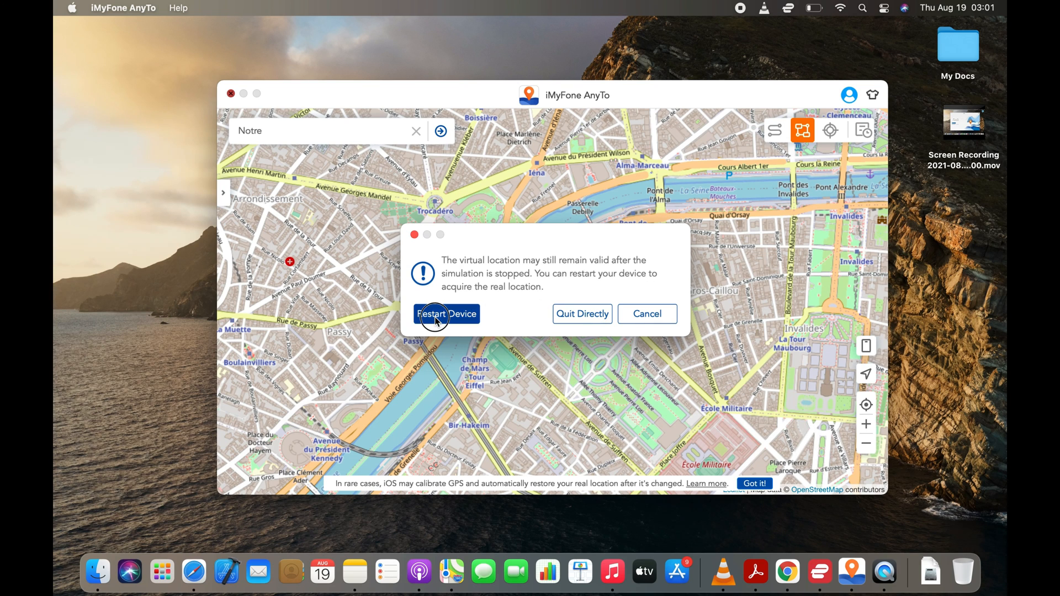